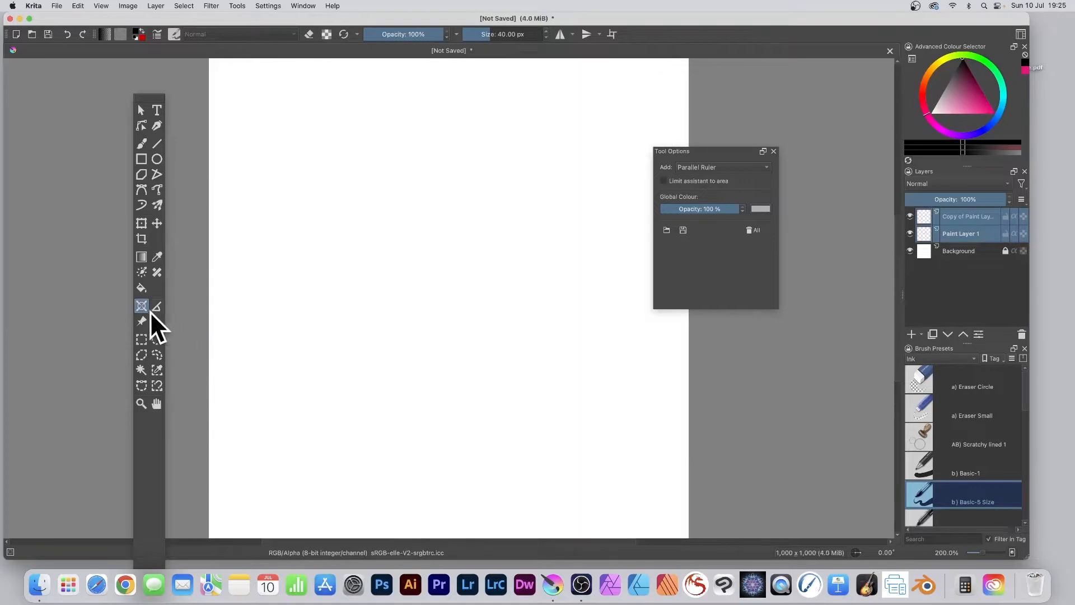
pyautogui.moveTo(143, 315)
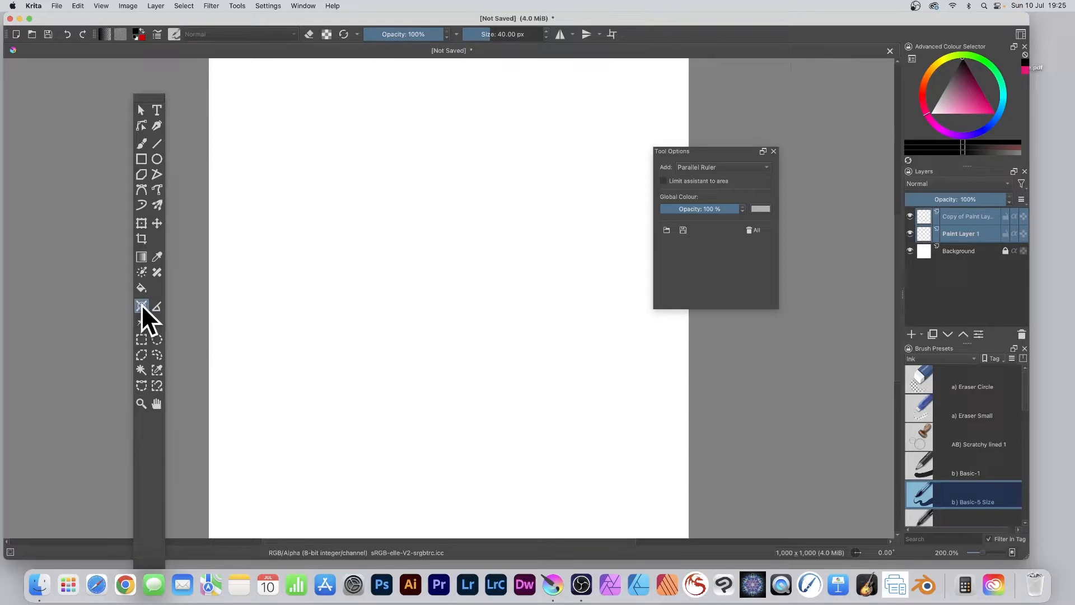
pyautogui.moveTo(471, 319)
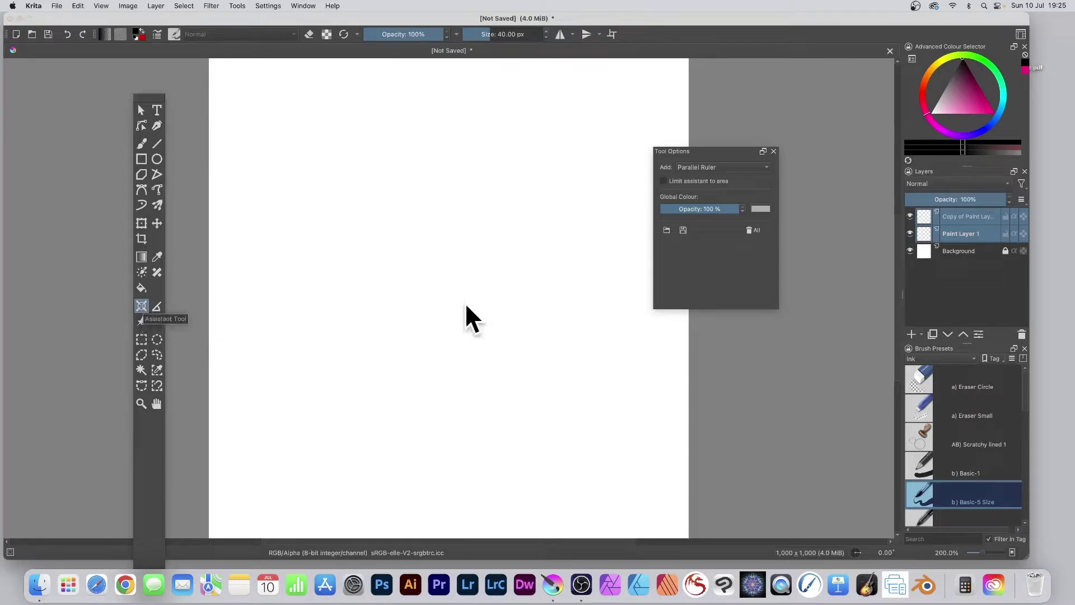
pyautogui.moveTo(713, 175)
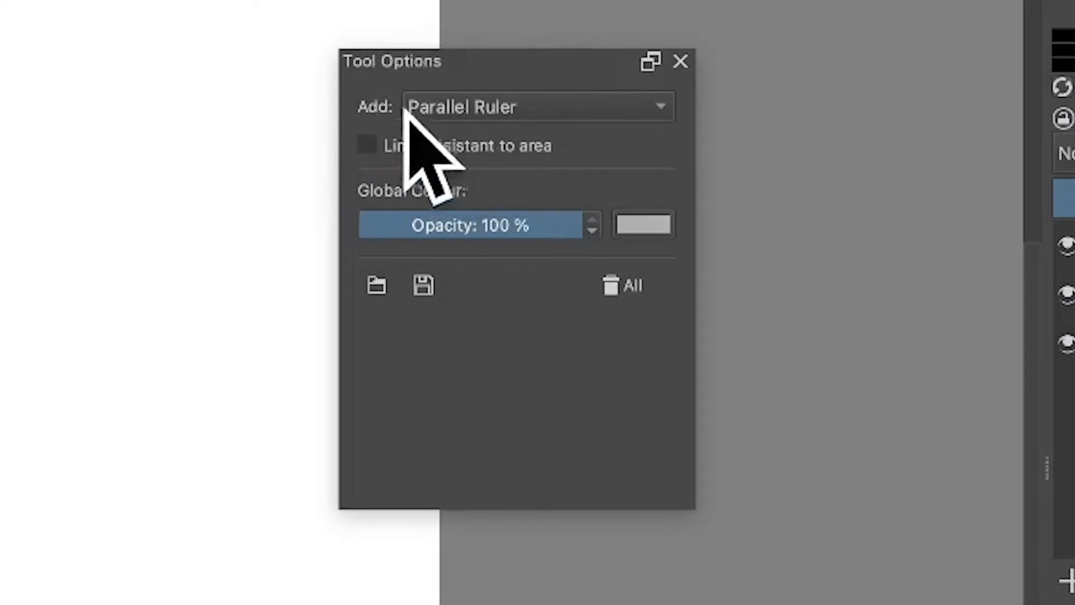
pyautogui.moveTo(501, 164)
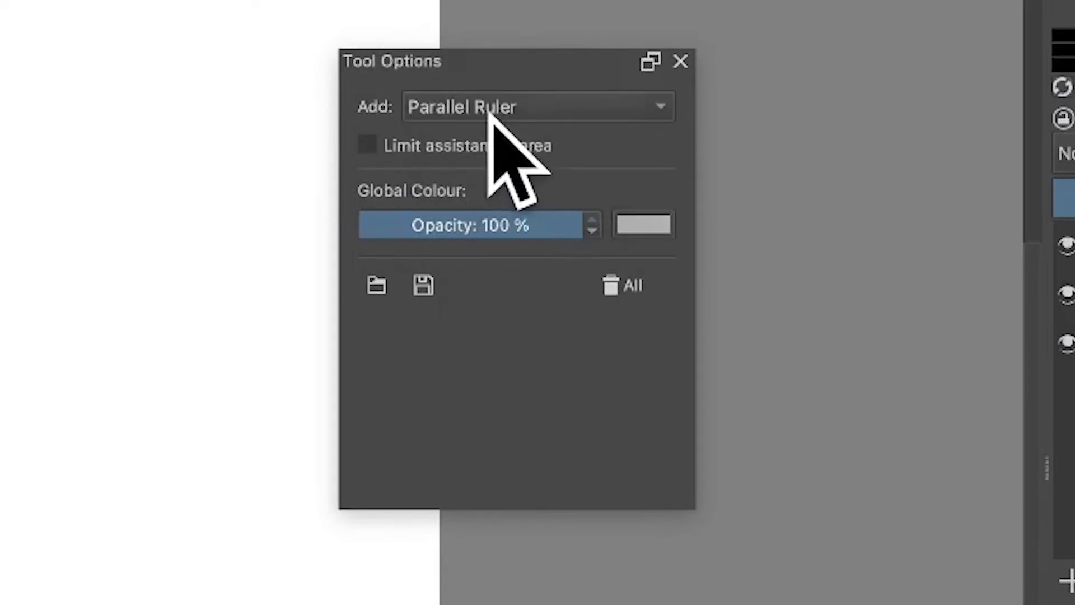
pyautogui.moveTo(411, 116)
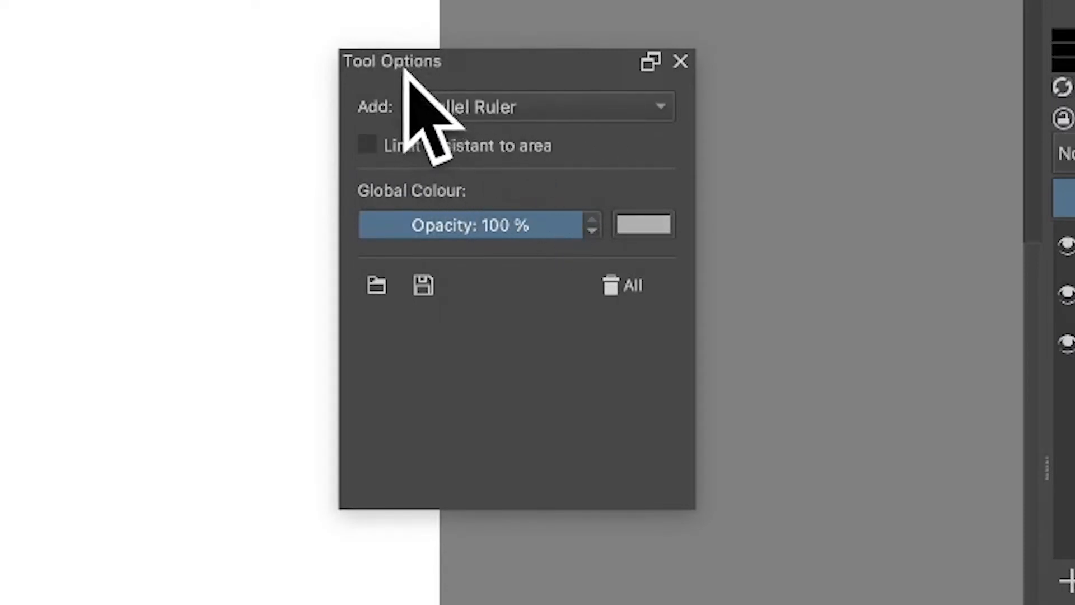
pyautogui.moveTo(486, 165)
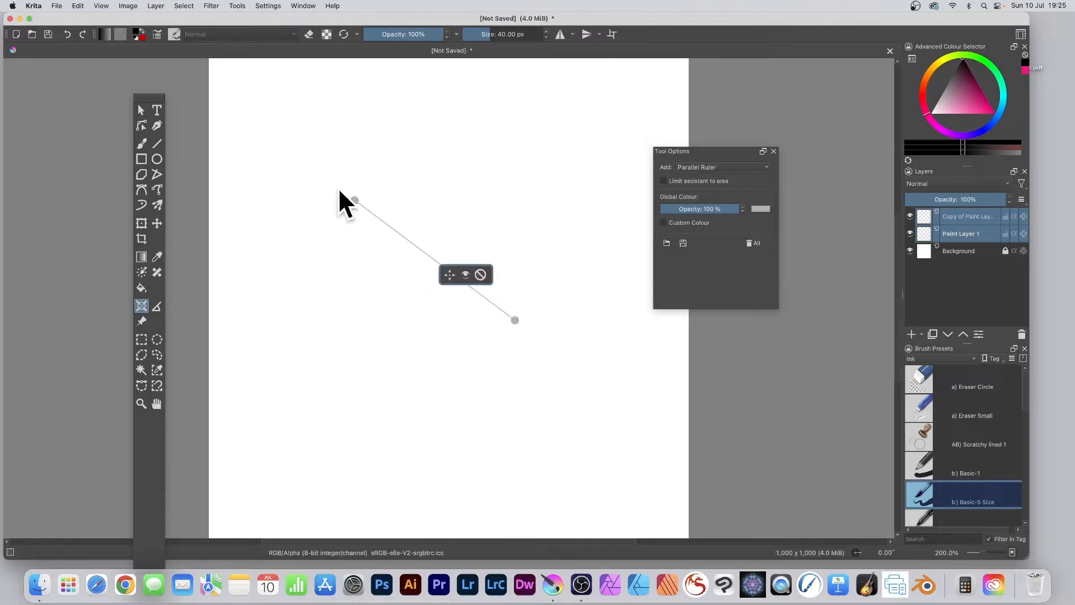
pyautogui.moveTo(456, 285)
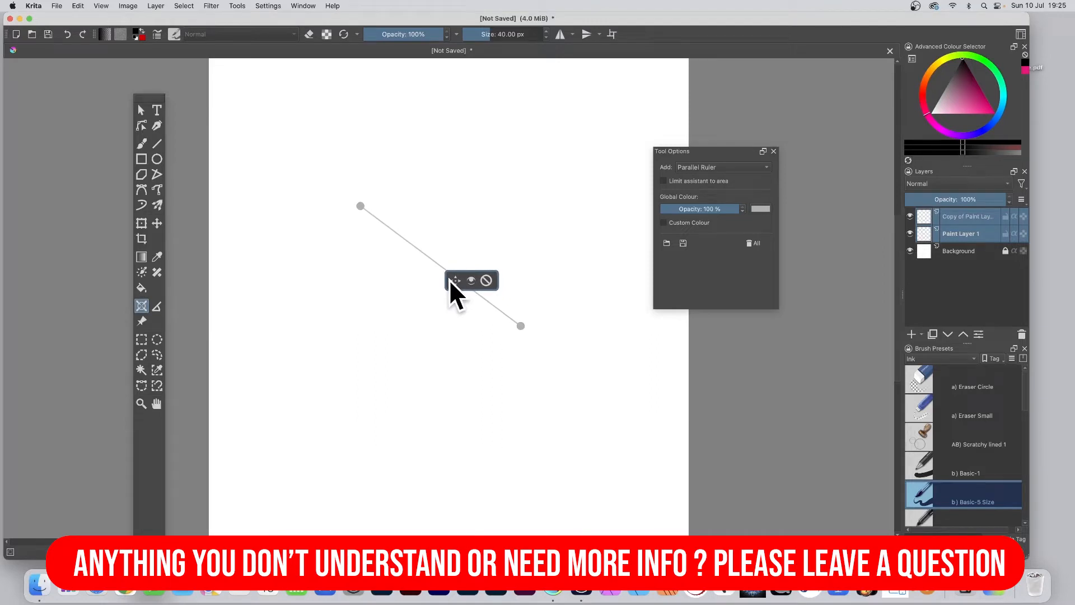
pyautogui.moveTo(159, 205)
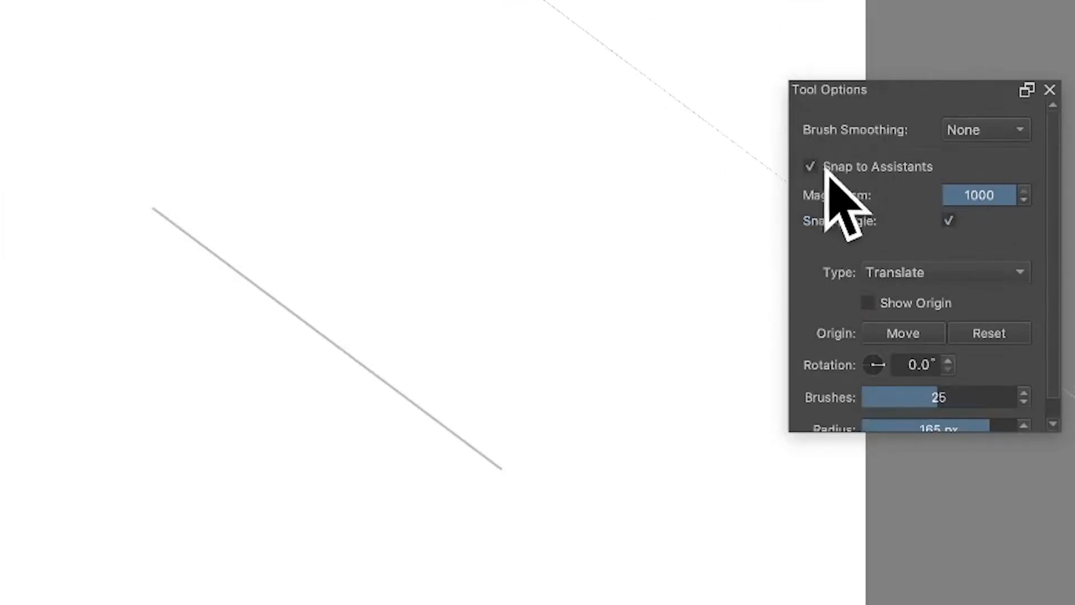
pyautogui.moveTo(871, 220)
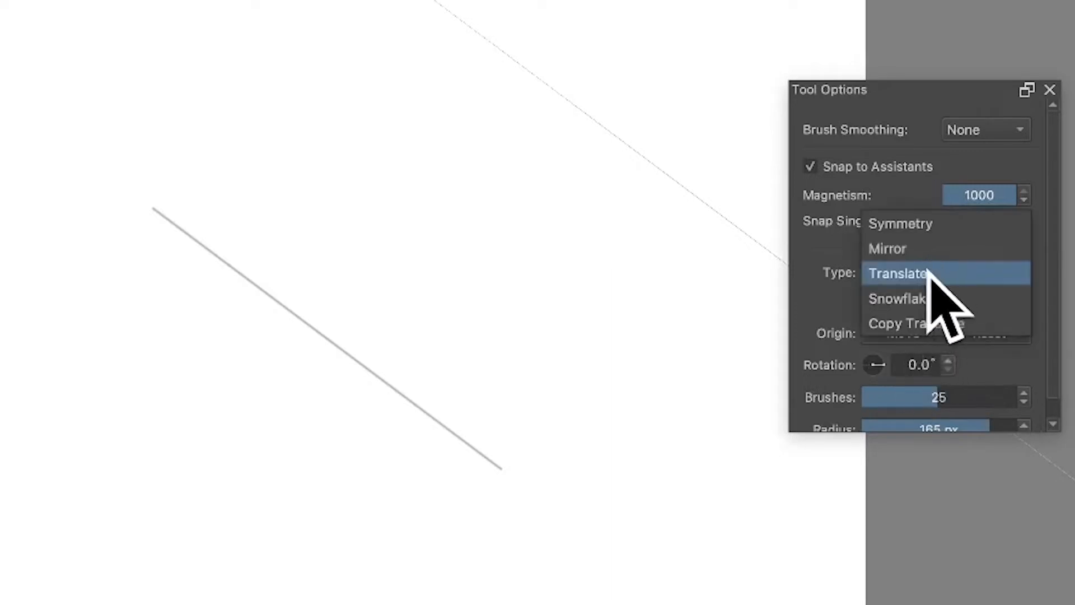
# Step: Keep the multibrush in Translate mode with 25 brushes, snapping to the parallel ruler
pyautogui.click(898, 273)
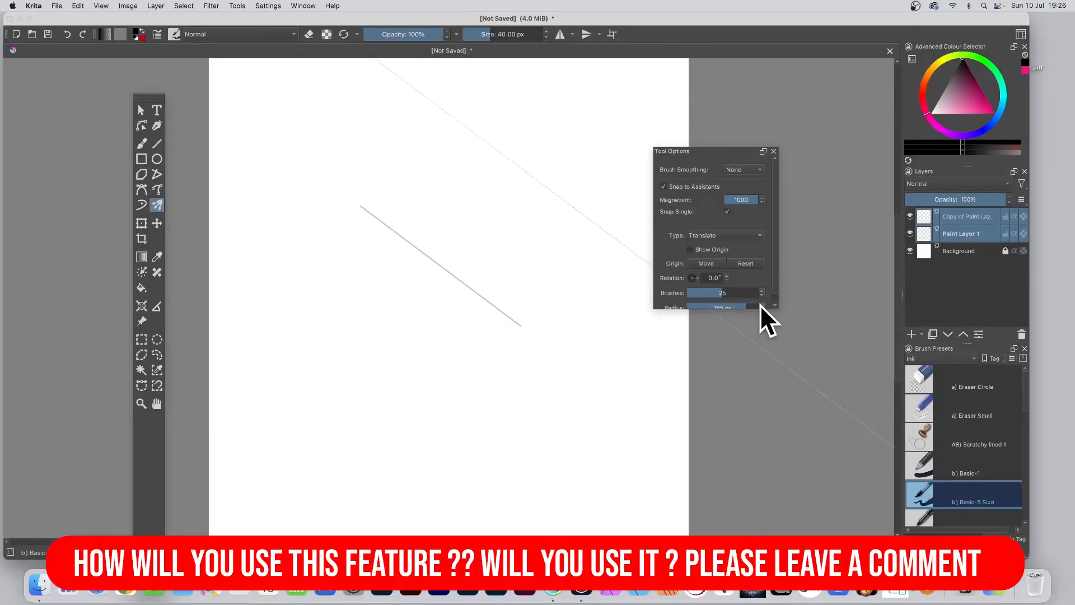
pyautogui.moveTo(943, 391)
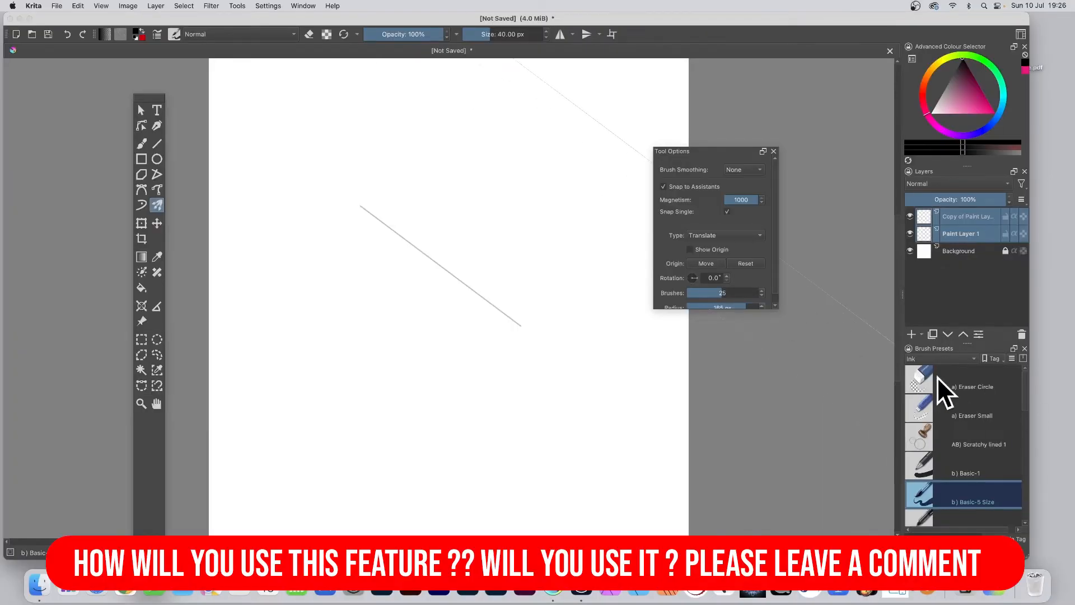
pyautogui.moveTo(937, 373)
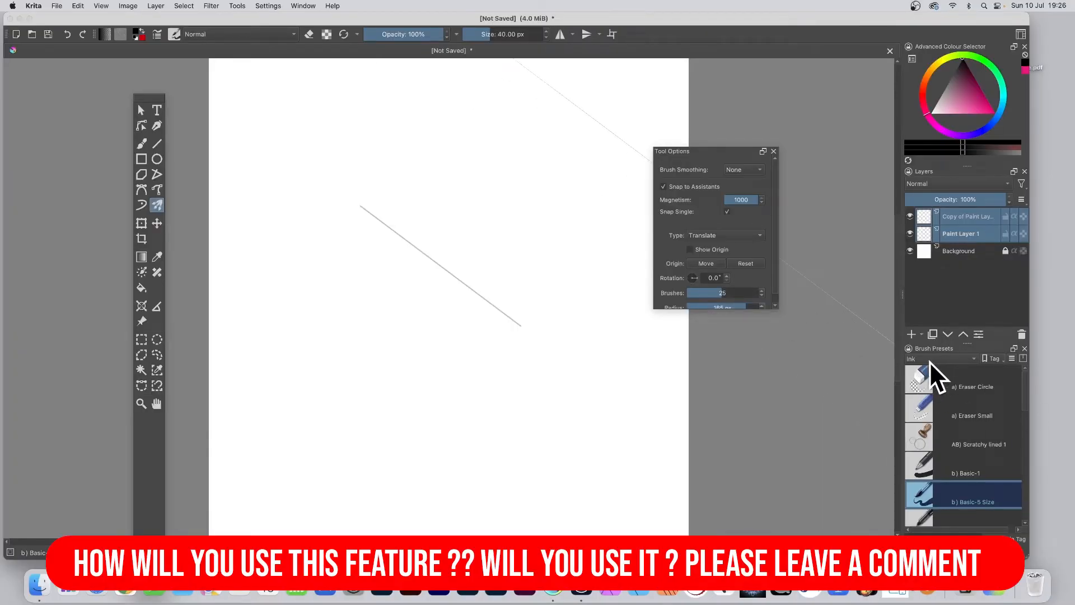